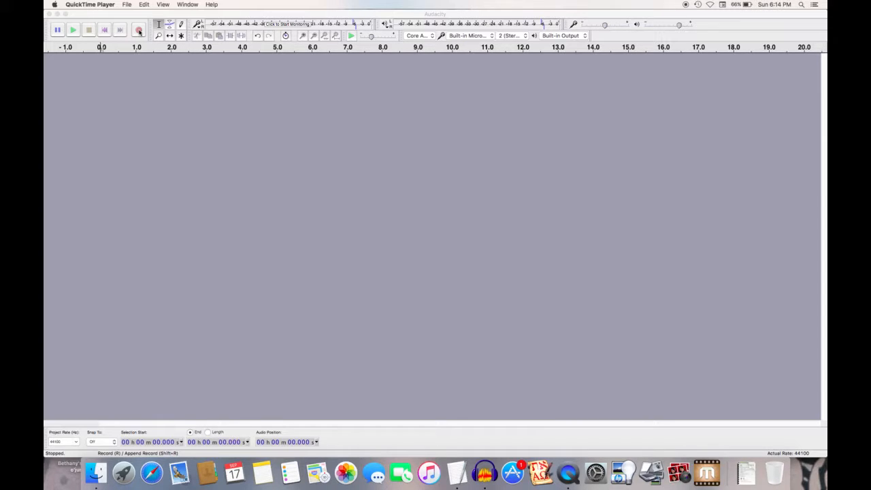
Record a stereo voice clip from the built-in microphone, capturing about 11 seconds.
left_click(139, 29)
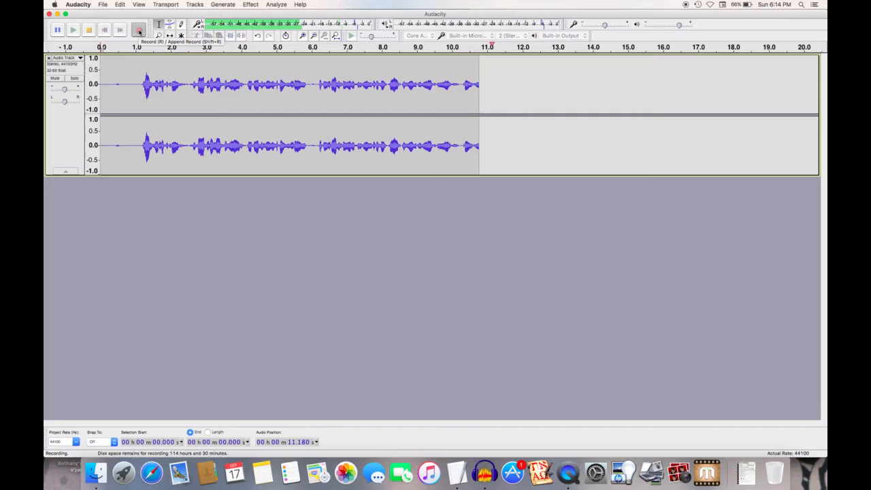
End the recording at about 12 seconds and play the clip back once.
left_click(89, 29)
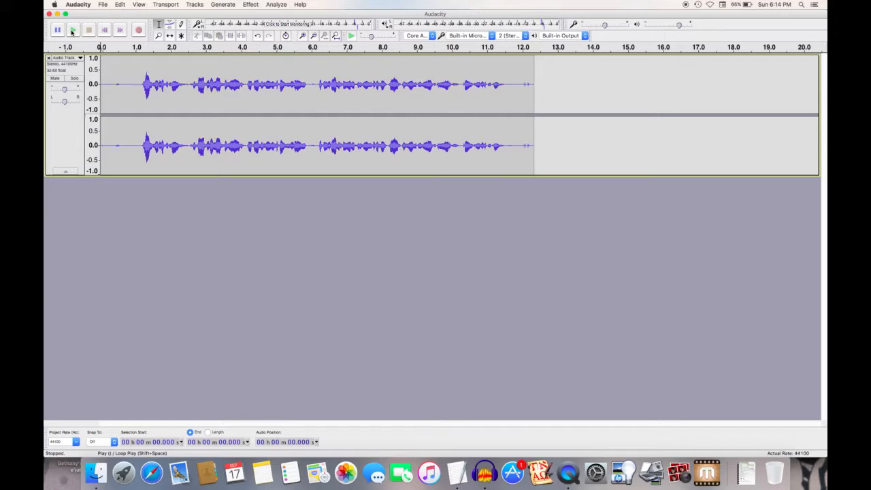
left_click(58, 30)
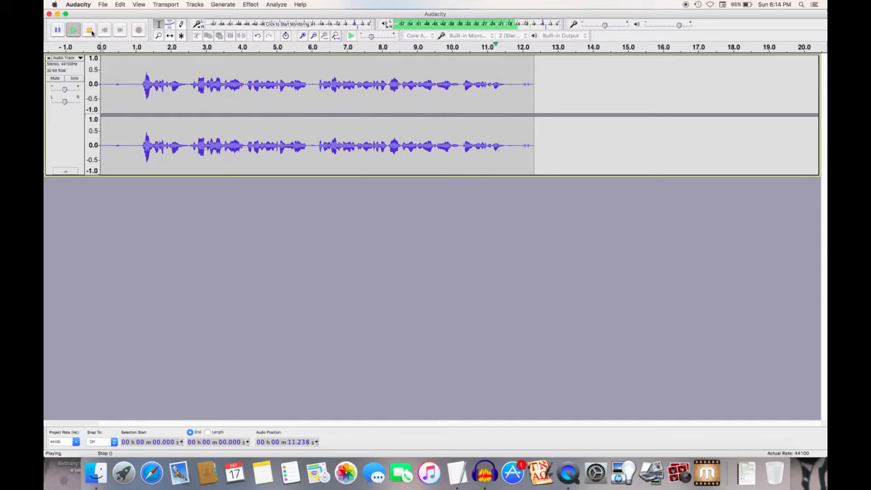
left_click(88, 29)
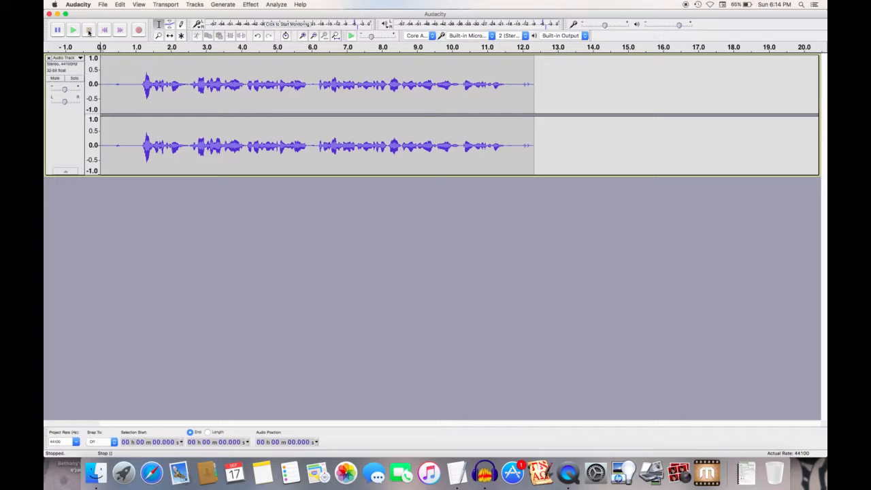
Zoom in on the voice waveform, then return to the Selection tool.
left_click(73, 29)
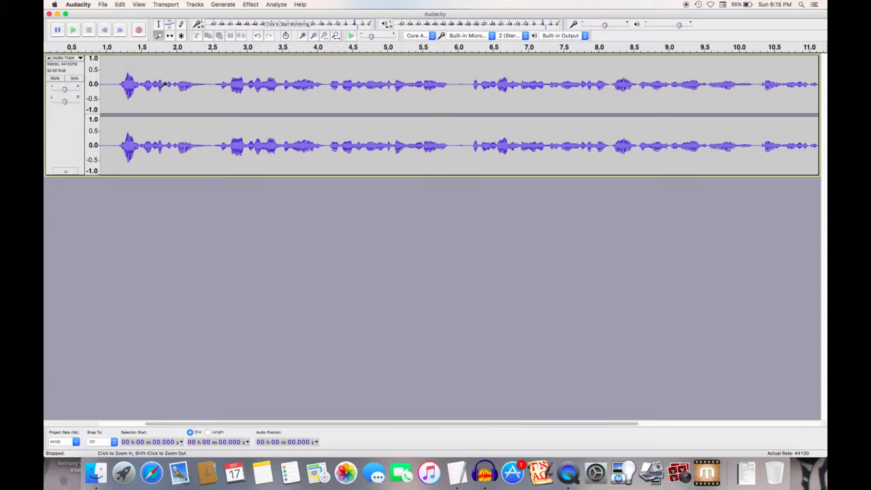
left_click(158, 24)
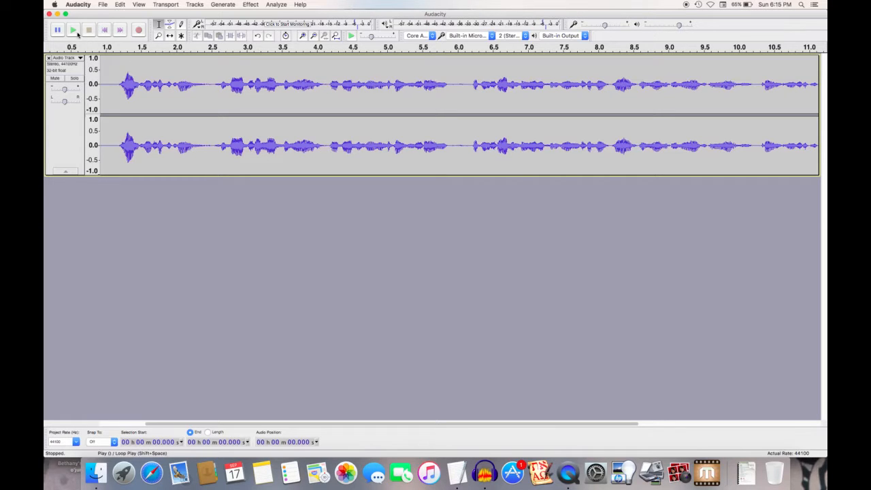
Delete the repeated opening and silence from 0 to about 2.53 seconds, then replay.
left_click(73, 30)
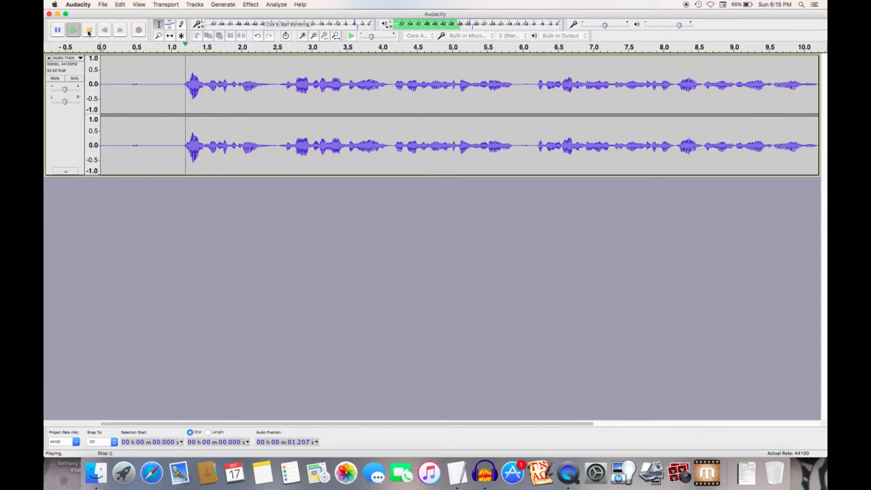
left_click(73, 30)
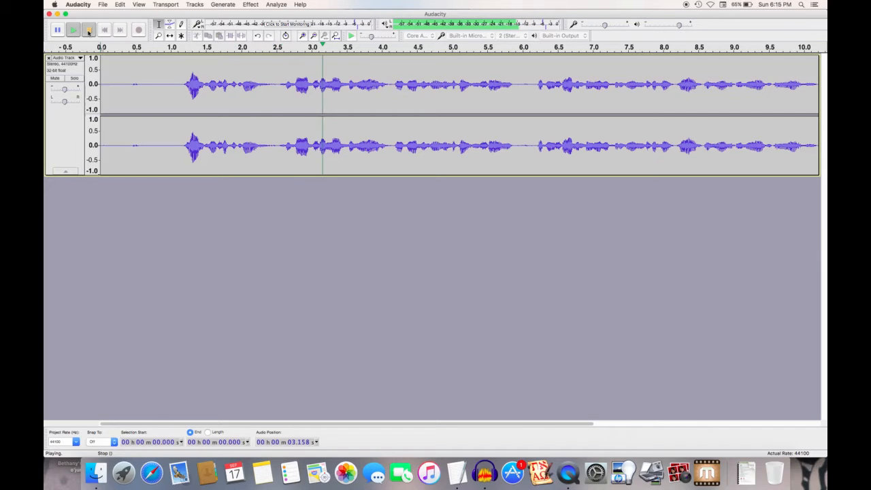
left_click(89, 30)
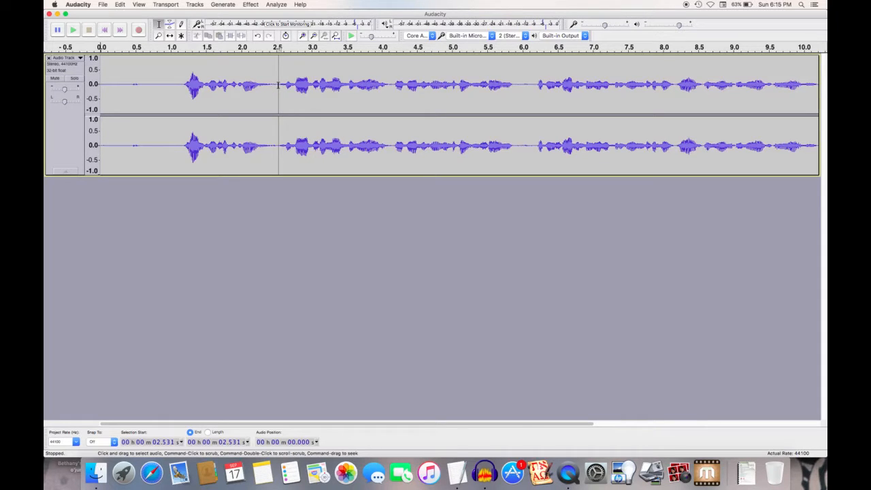
left_click(278, 85)
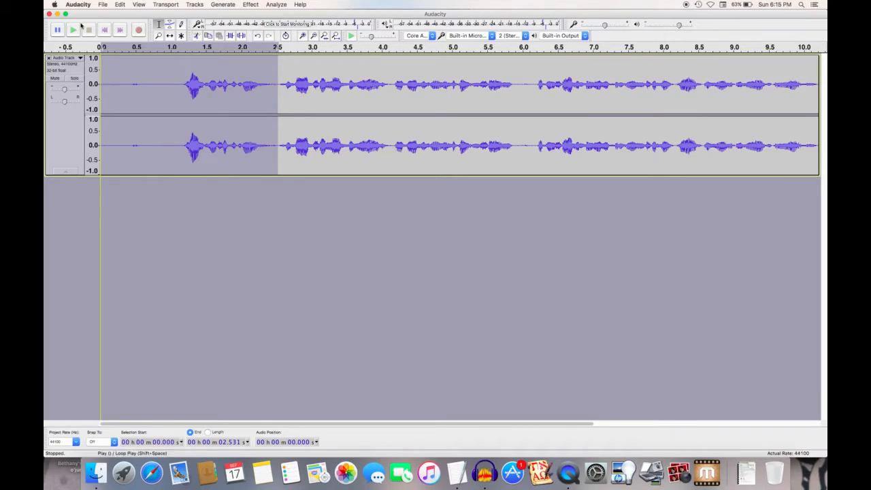
left_click(120, 5)
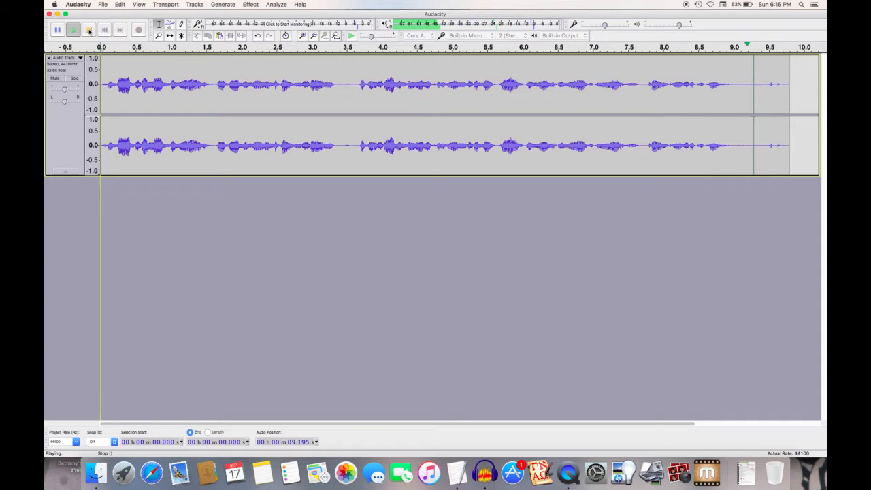
Delete the silent tail from 9.02 to 10.15 seconds and bring up the File menu.
left_click(88, 29)
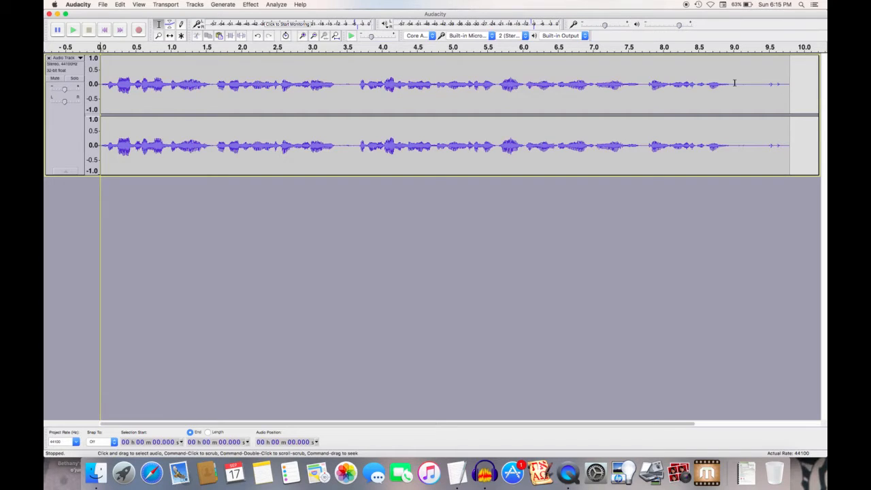
left_click(735, 85)
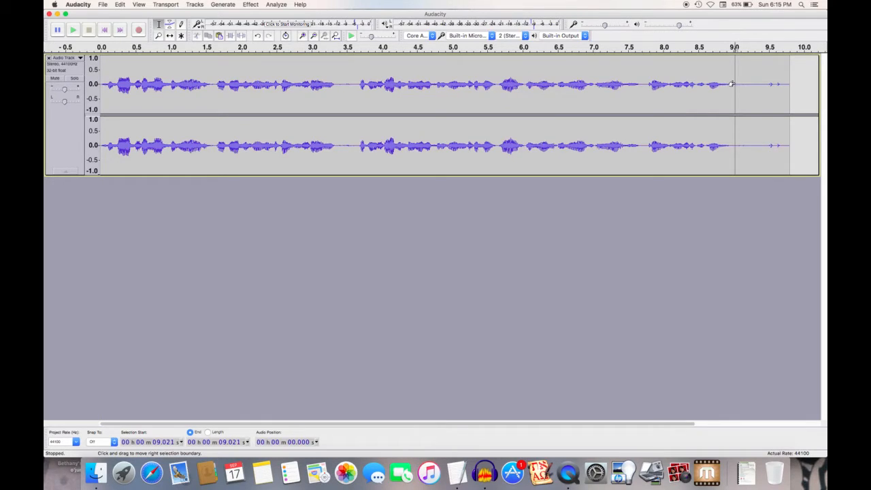
left_click_drag(734, 85, 810, 85)
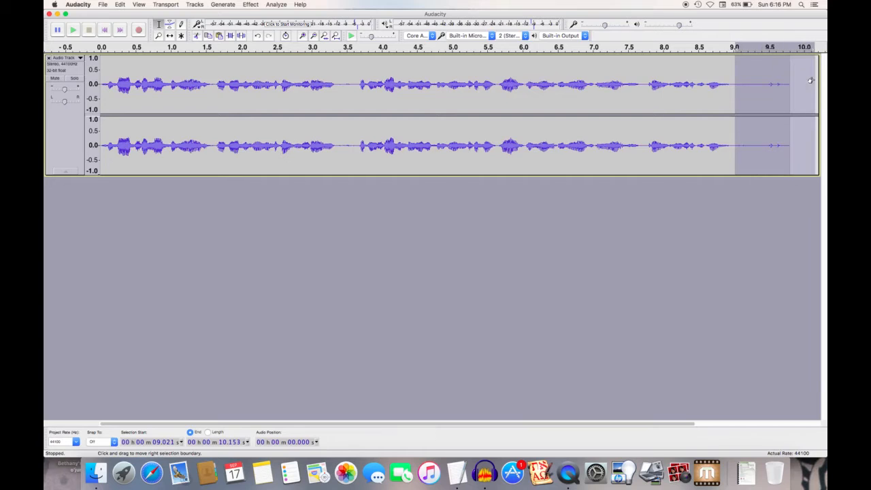
left_click(120, 5)
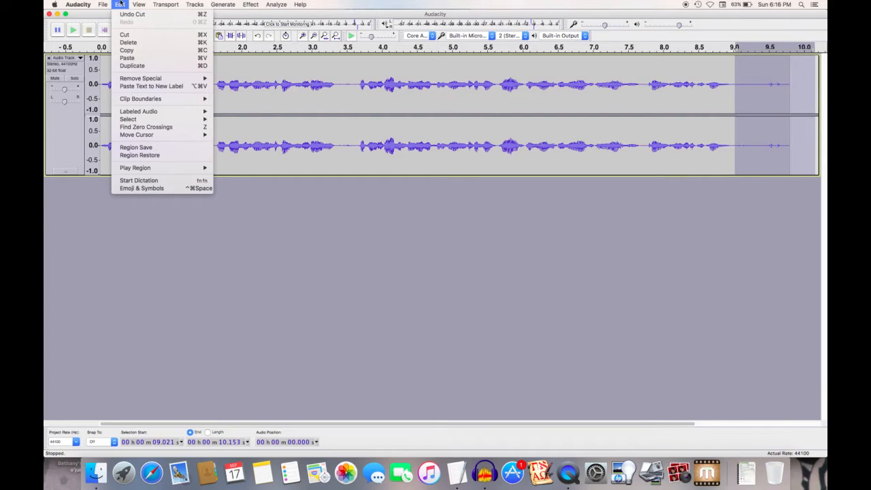
mouse_move(128, 42)
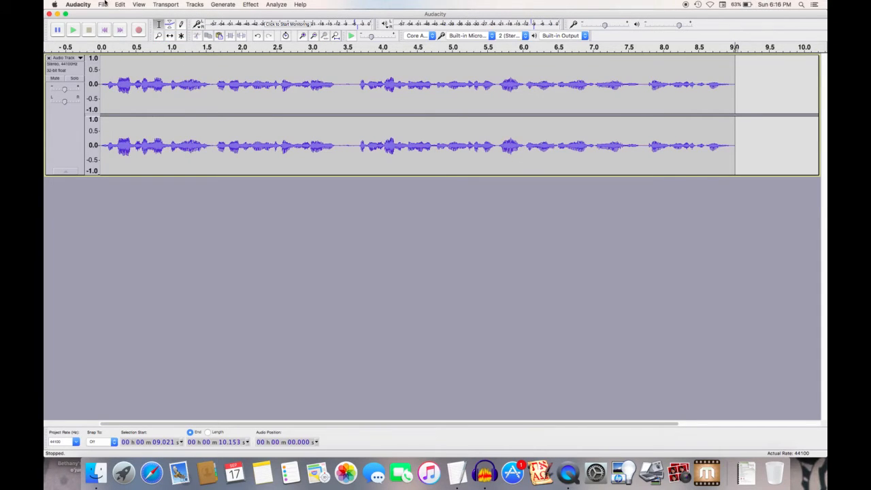
left_click(103, 5)
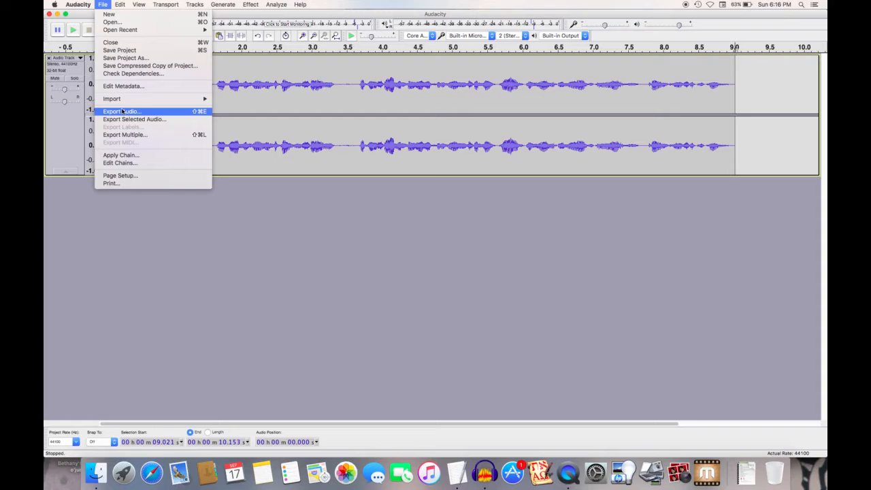